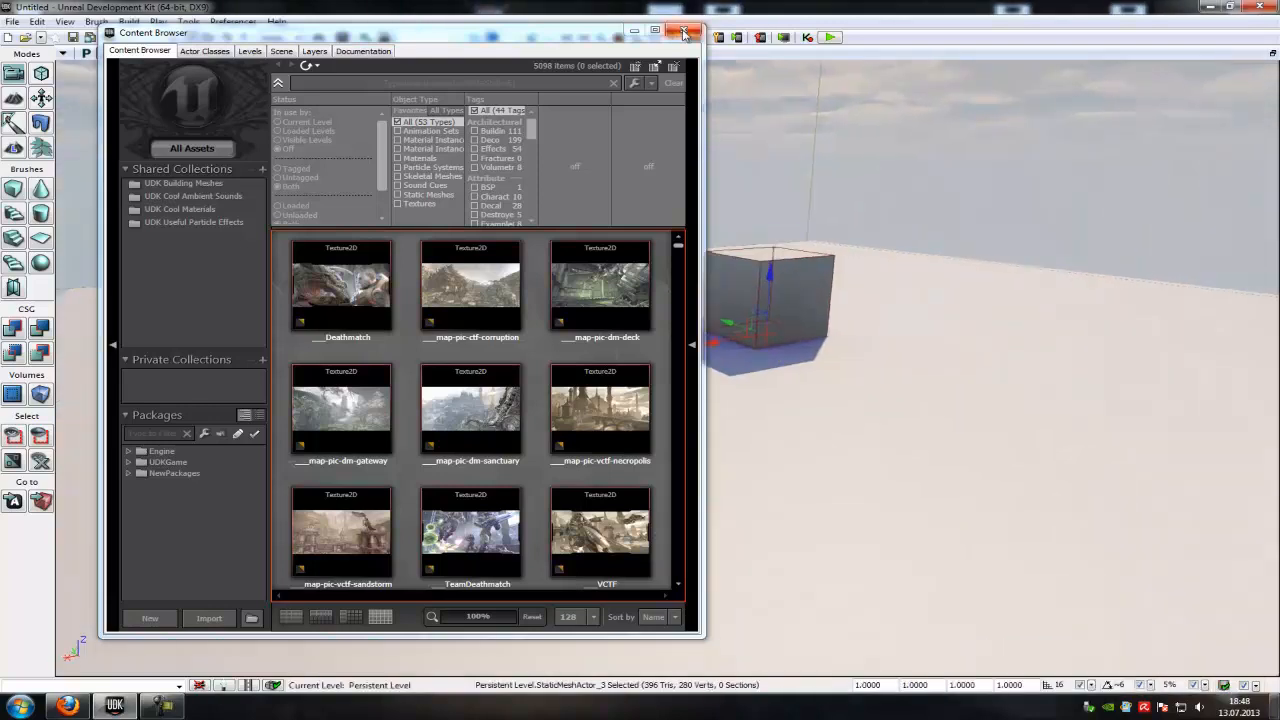
# Close the Content Browser so the UDKJuli install folder sits beside the level.
pyautogui.click(18, 708)
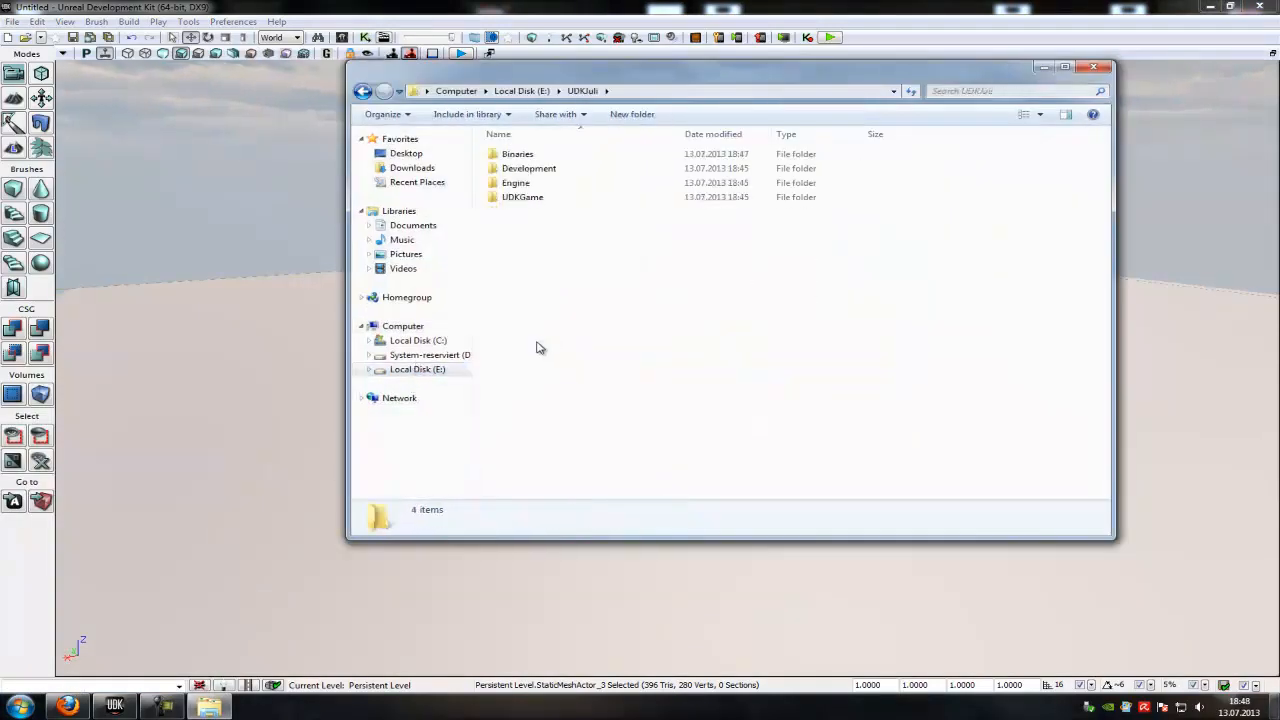
# Search the Development folder for 'Pawn' and open Pawn.uc in Notepad.
pyautogui.doubleClick(528, 168)
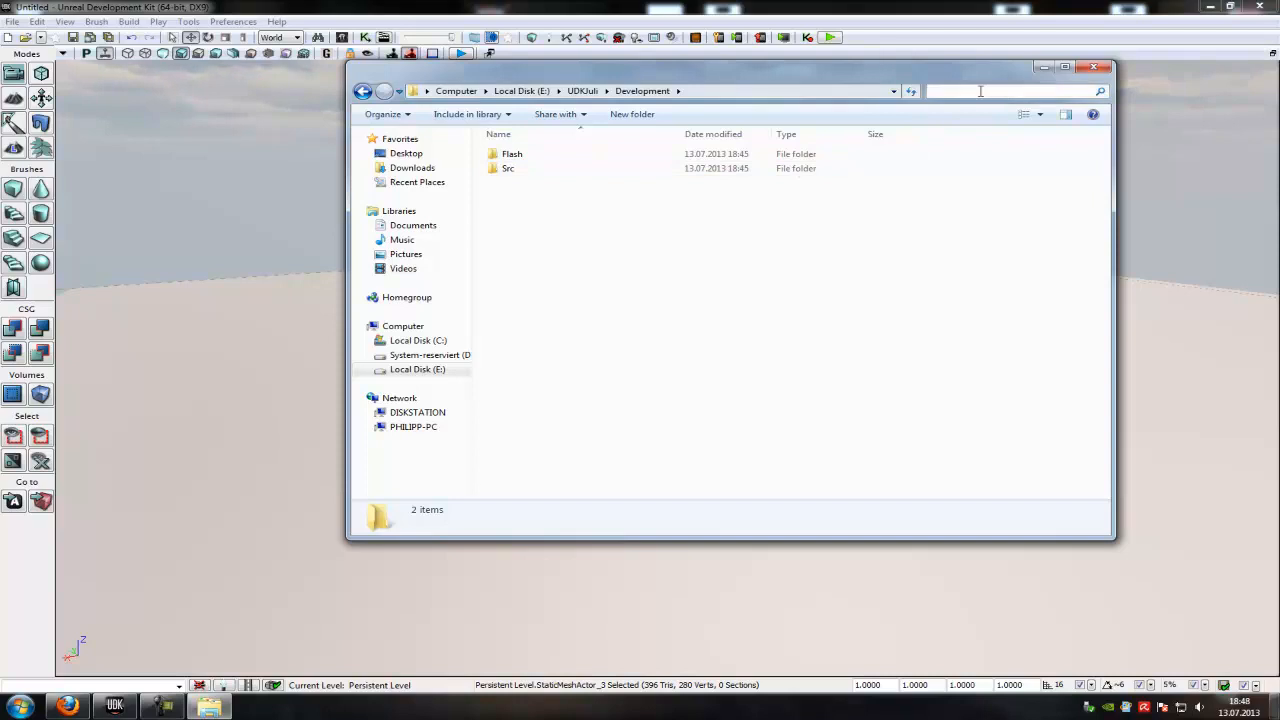
pyautogui.write('Pawn')
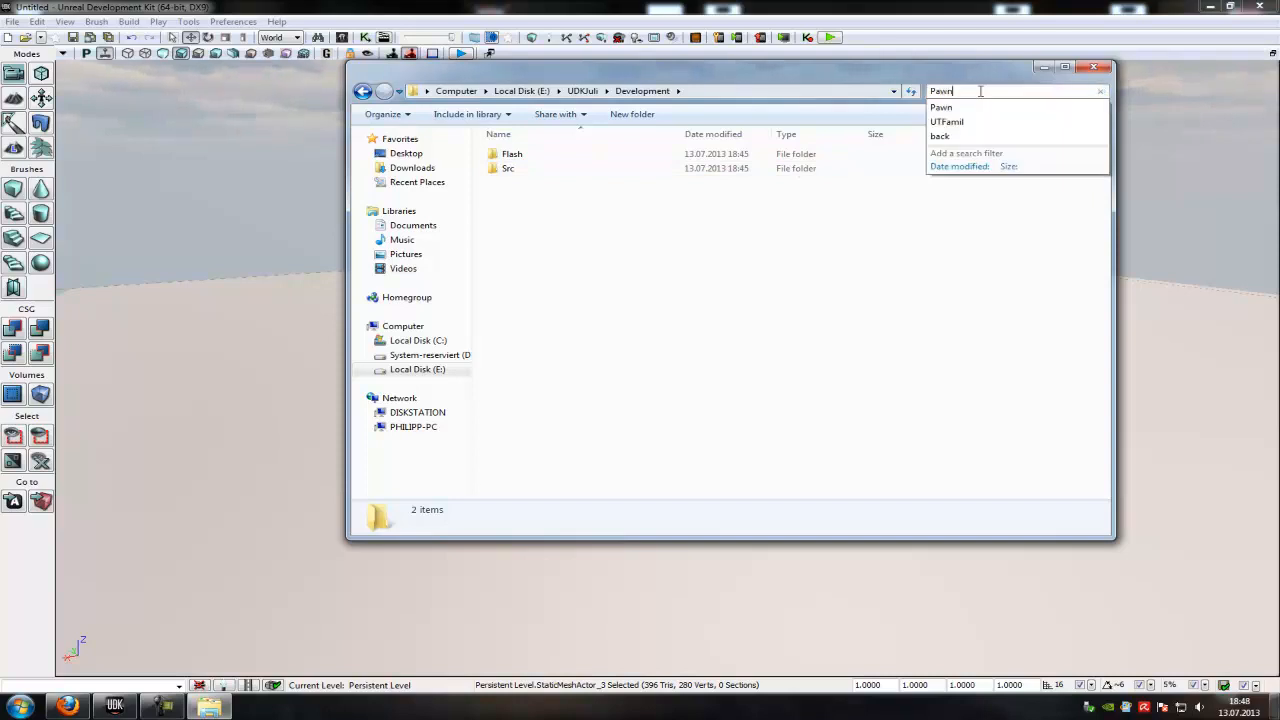
pyautogui.press('Enter')
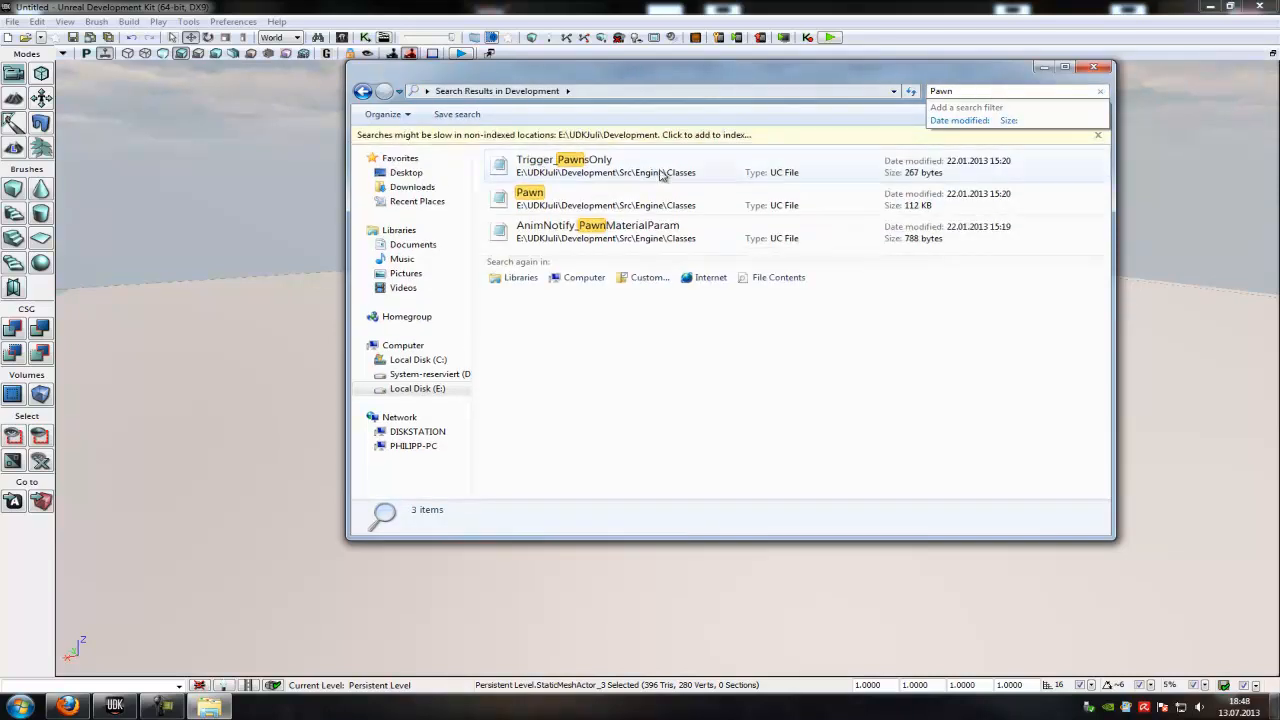
pyautogui.doubleClick(530, 192)
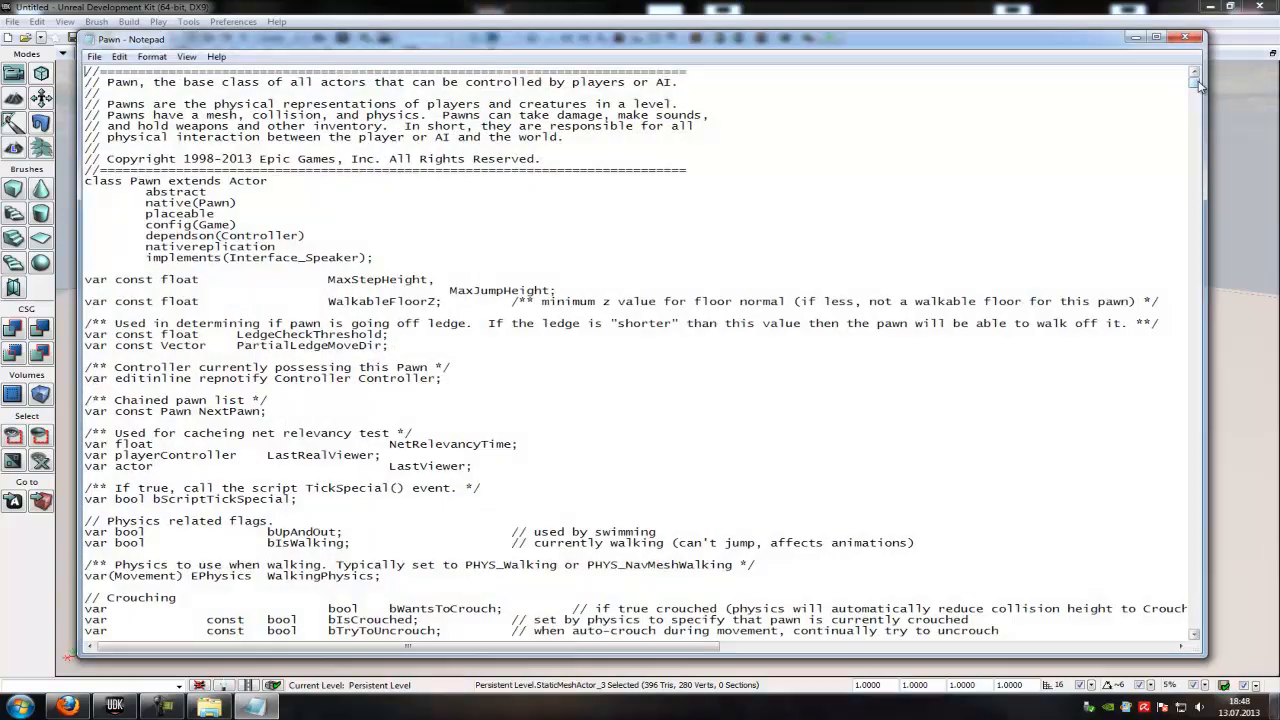
# Change MovementSpeedModifier in the defaultproperties Locomotion block from 1.0 to 100.
pyautogui.scroll(-3)
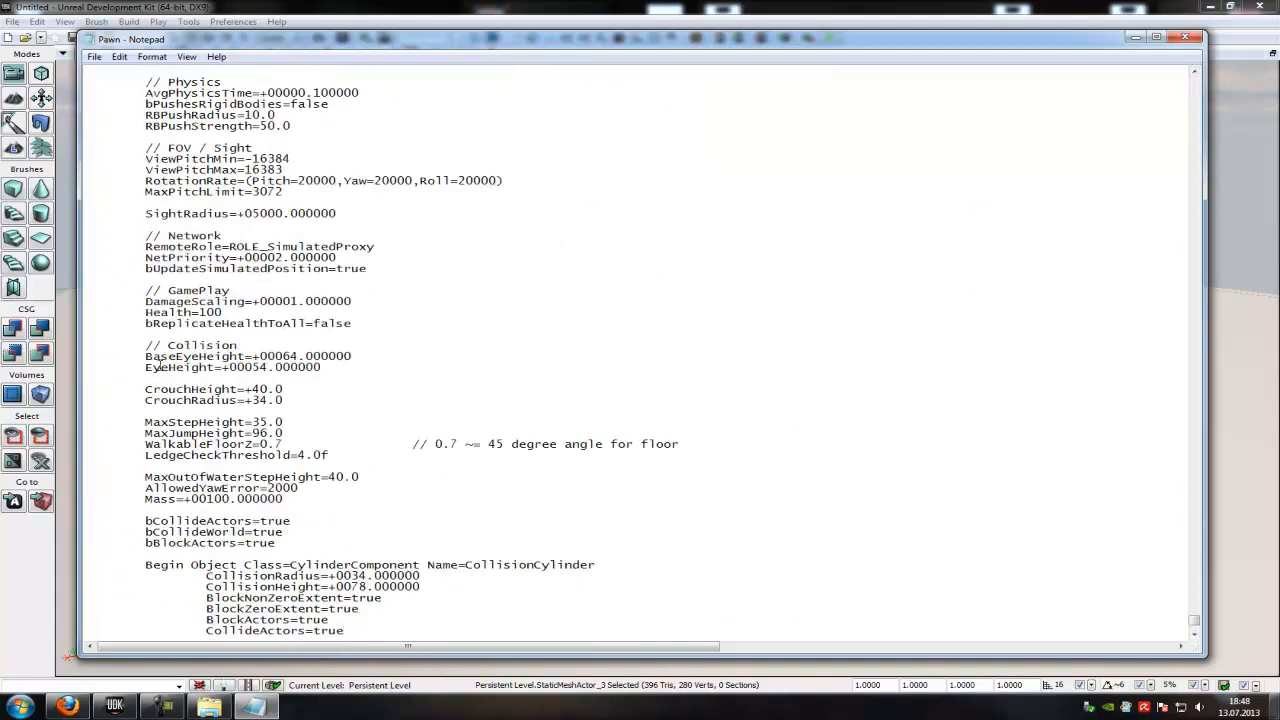
pyautogui.scroll(3)
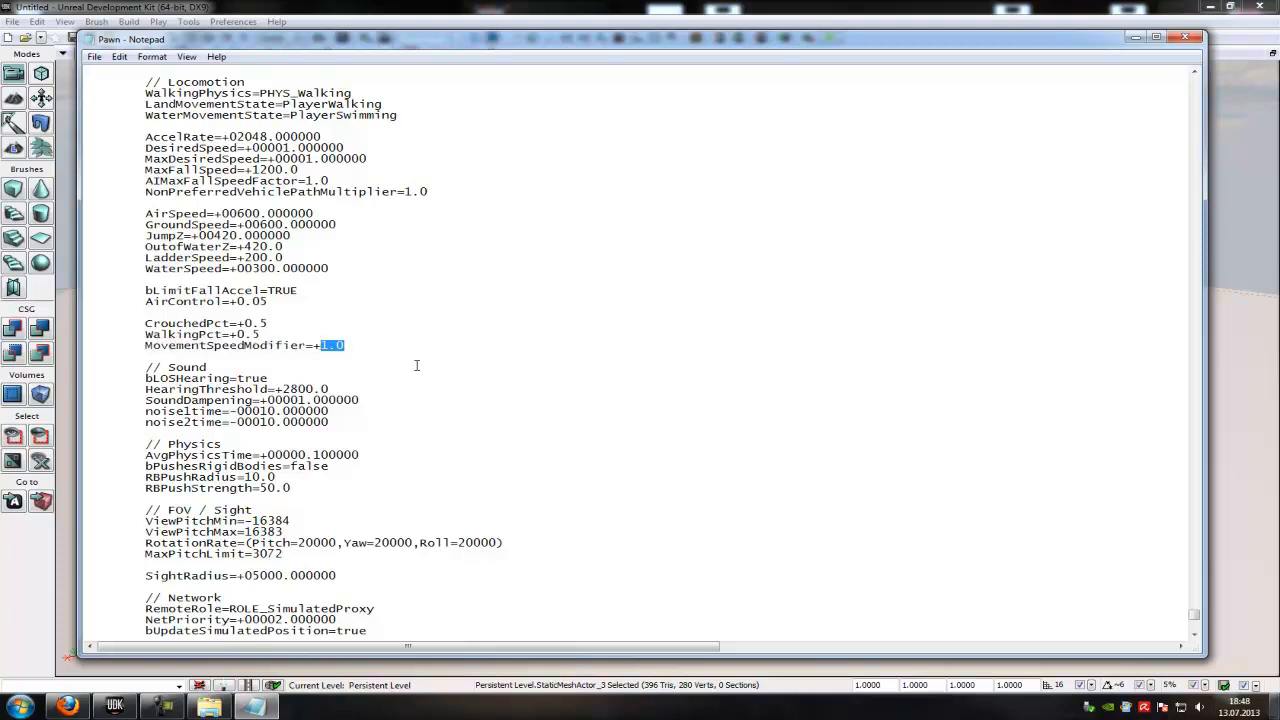
pyautogui.write('100')
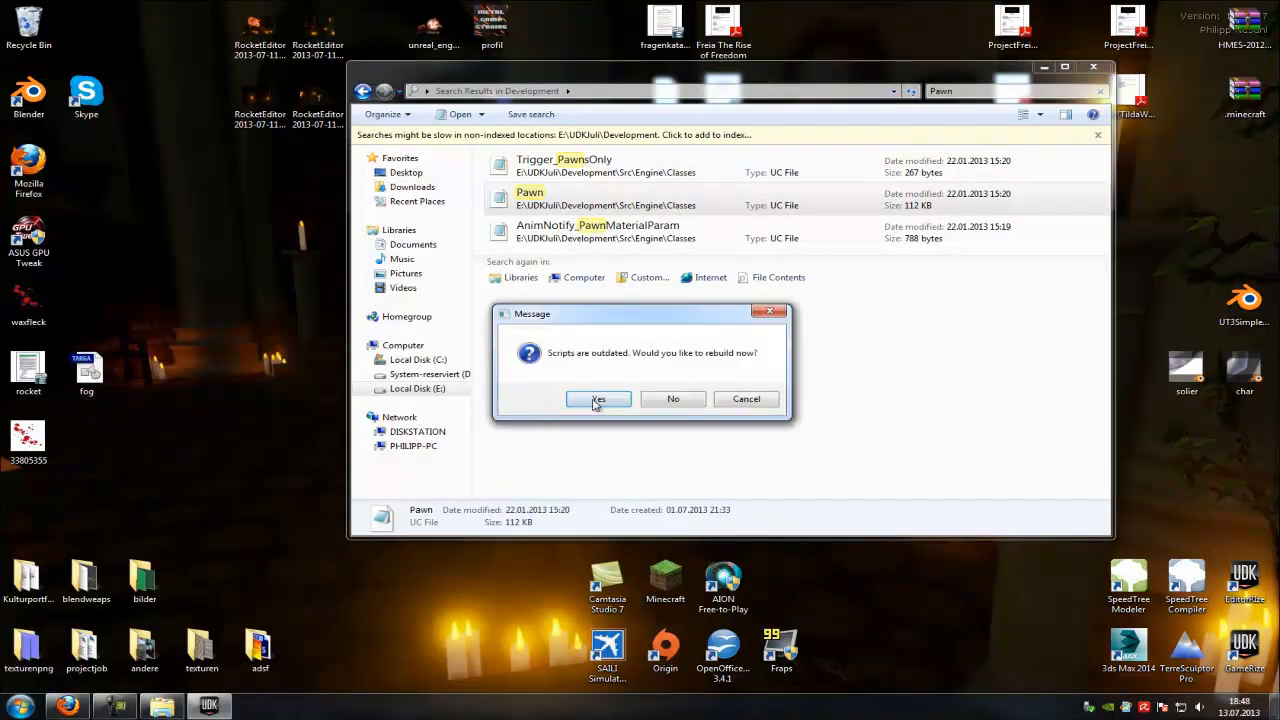
# Answer Yes to the 'Scripts are outdated' prompt so UDK rebuilds them.
pyautogui.click(598, 398)
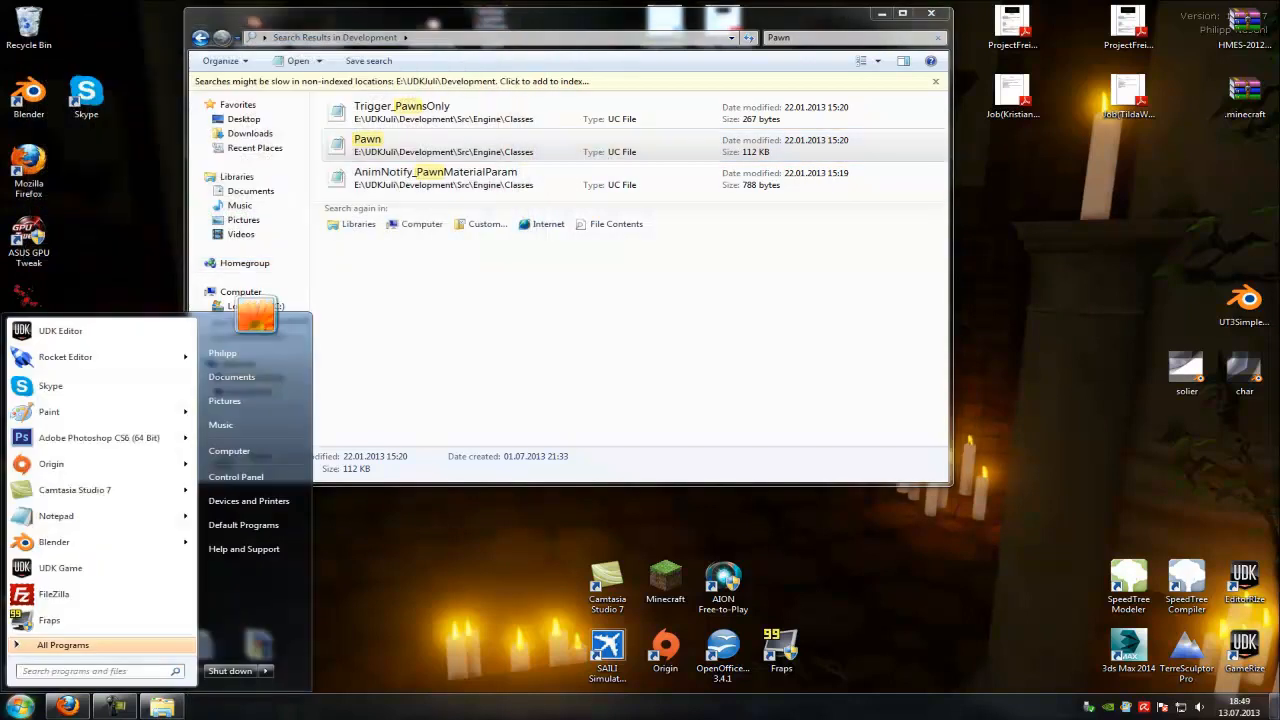
# Launch UDK Editor from the Start menu search for 'udk'.
pyautogui.write('udk')
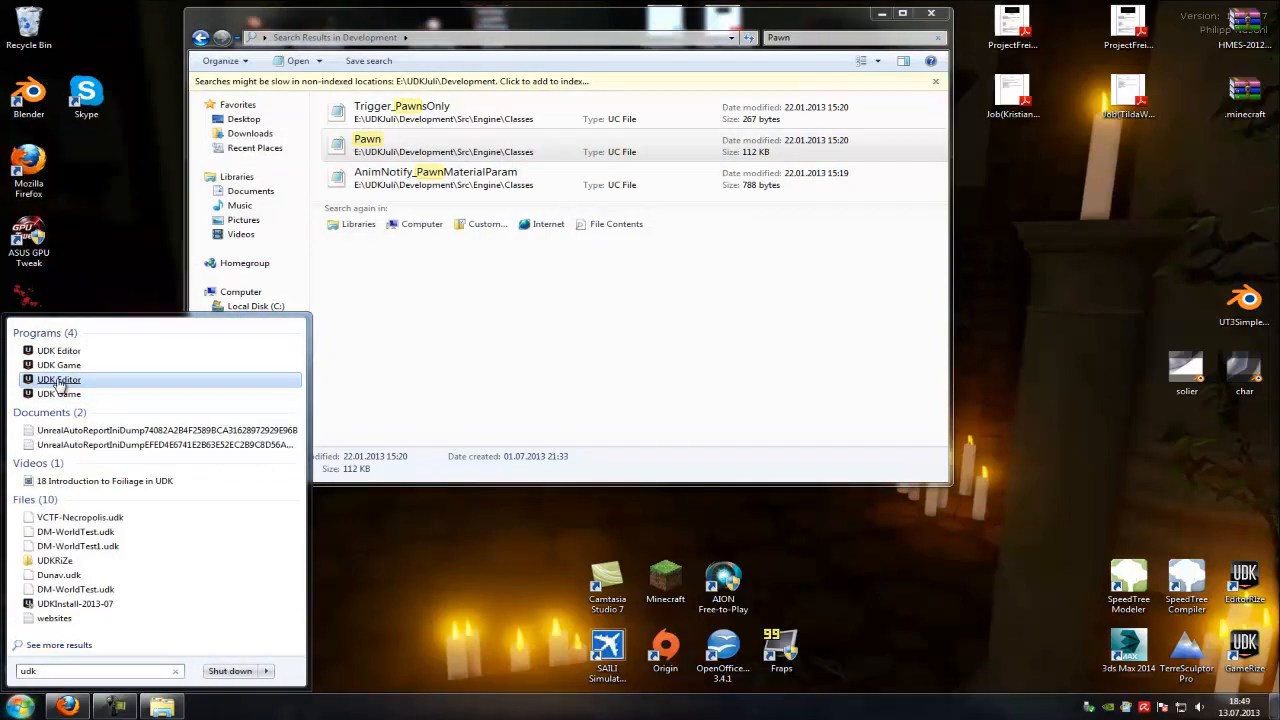
pyautogui.click(60, 380)
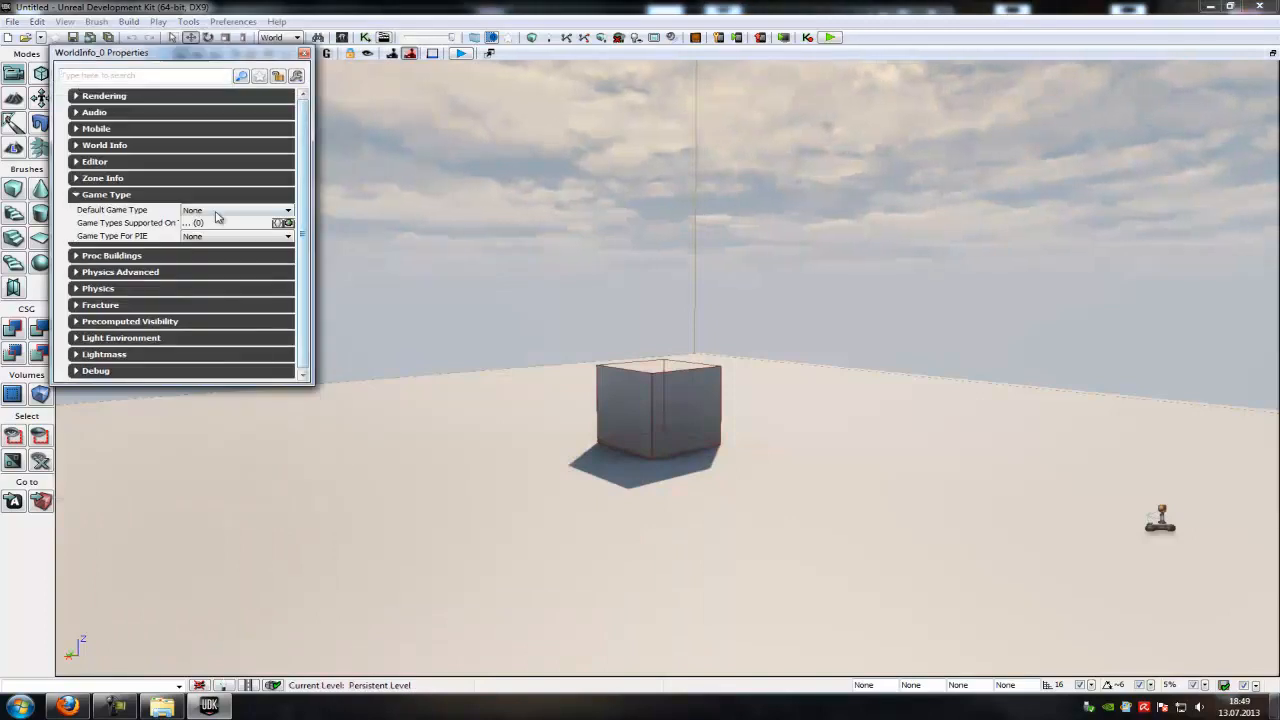
# Set the level's Default Game Type to UTDeathmatch in WorldInfo Properties.
pyautogui.click(236, 210)
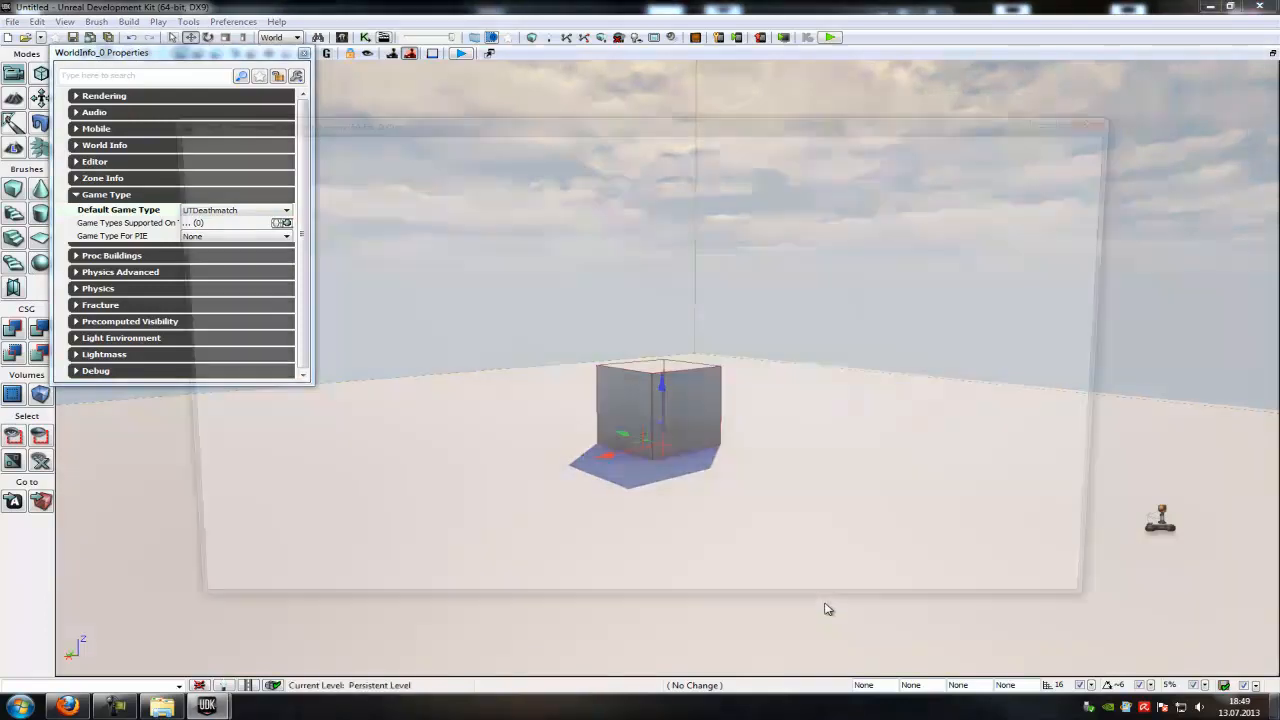
pyautogui.click(460, 52)
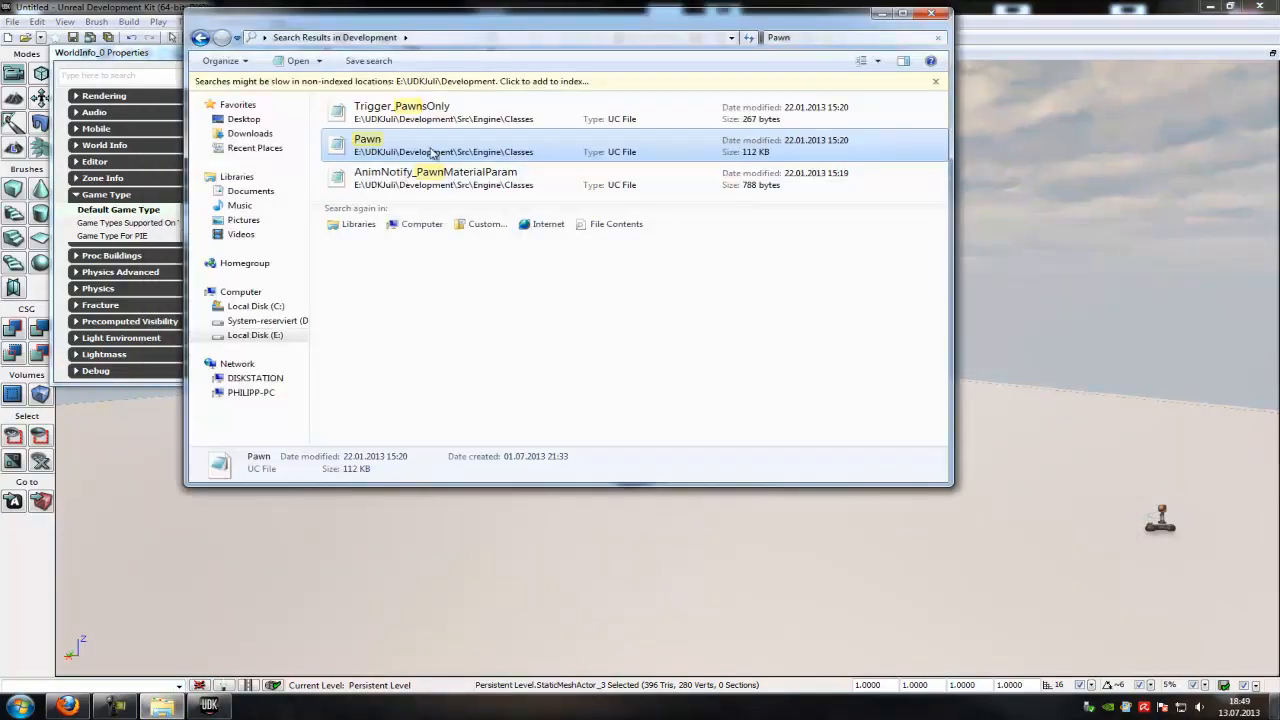
# Reopen Pawn.uc from the search results and scroll to its collision and movement defaults.
pyautogui.doubleClick(368, 144)
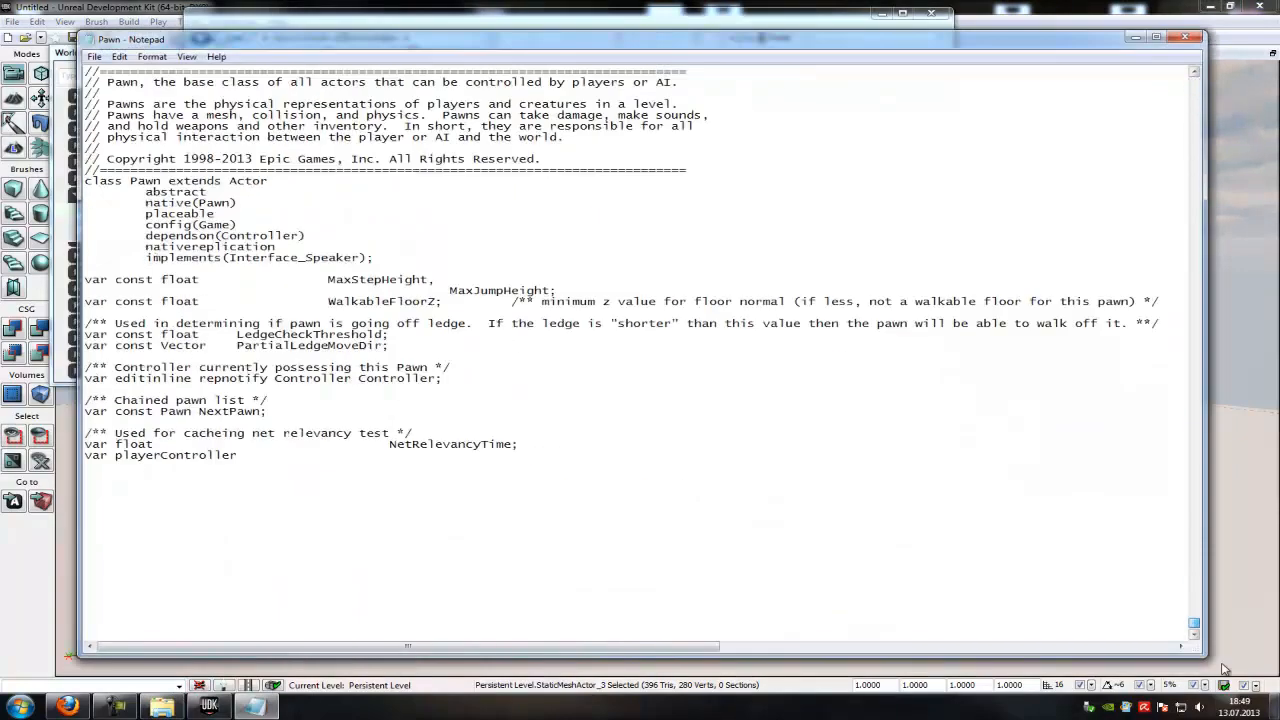
pyautogui.scroll(-3)
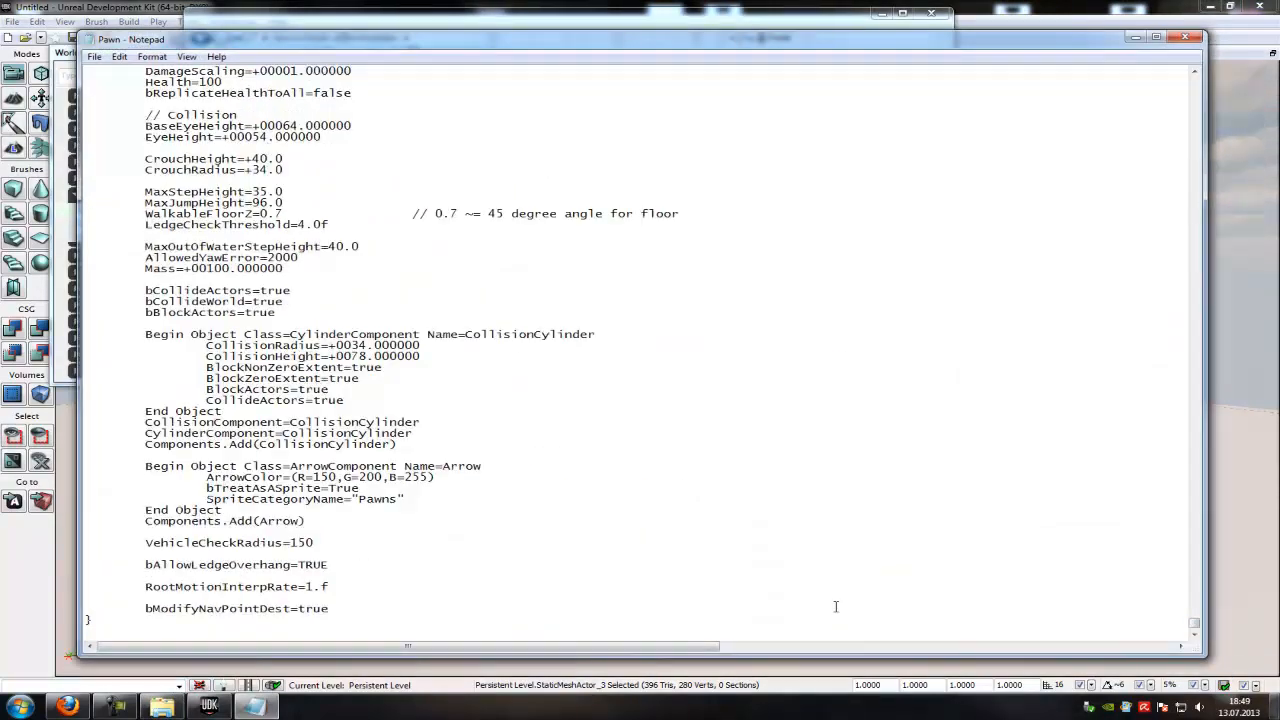